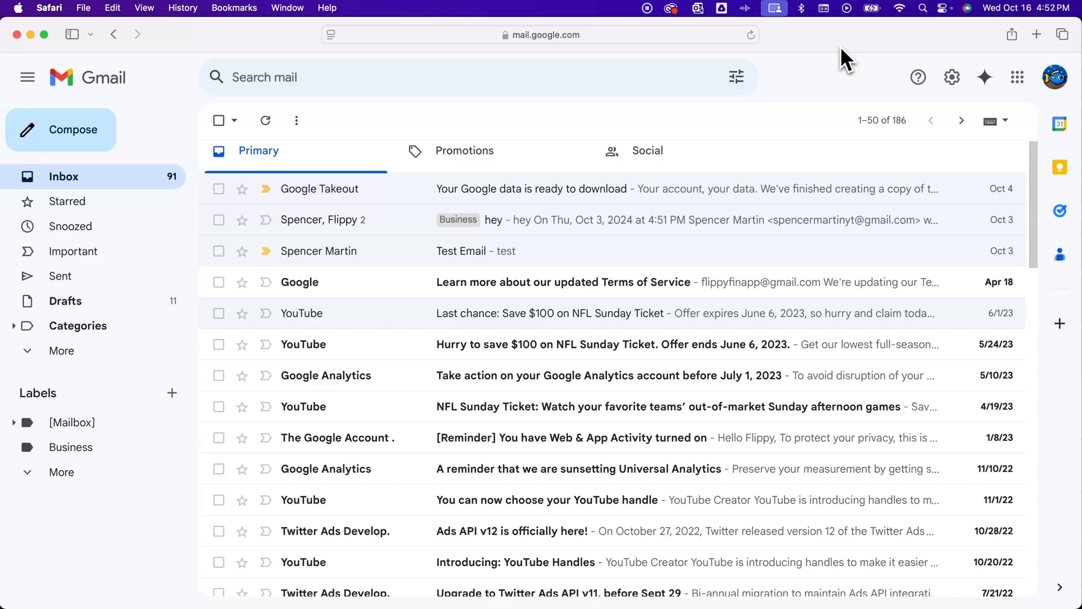
{"action": "mouse_move", "coordinate": [414, 403]}
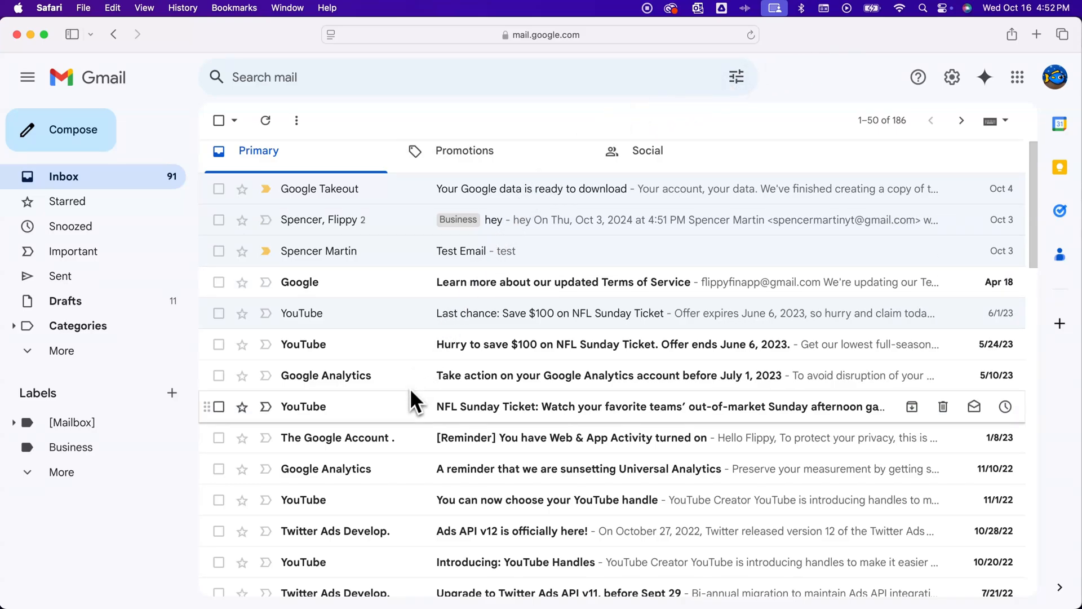
{"action": "mouse_move", "coordinate": [401, 430]}
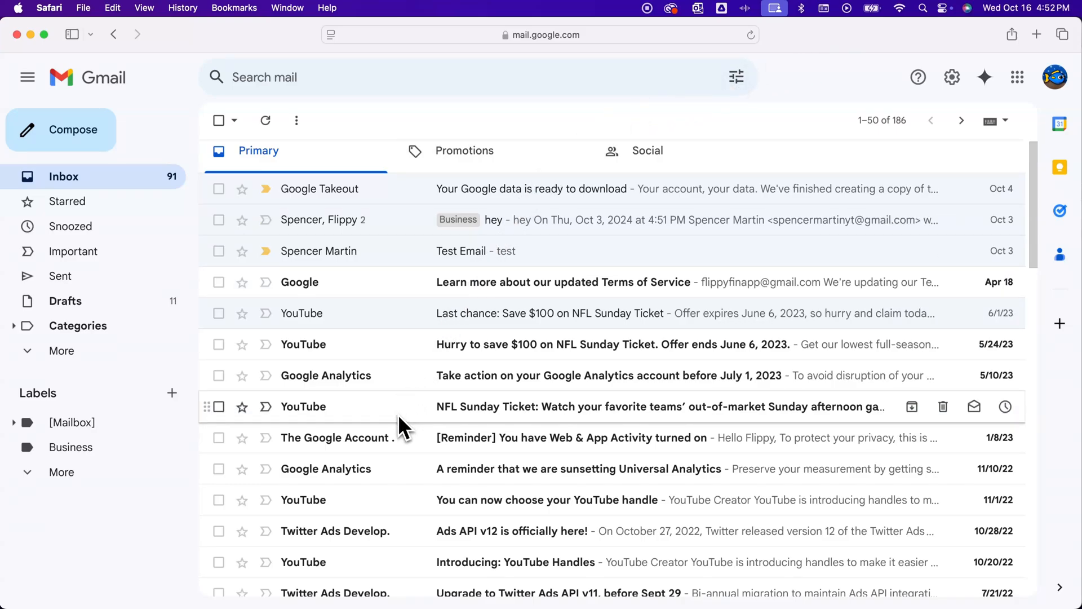
Open the 'Ads API v12 is officially here!' email and hit Unsubscribe beside the sender.
{"action": "scroll", "scroll_direction": "down", "scroll_amount": 3}
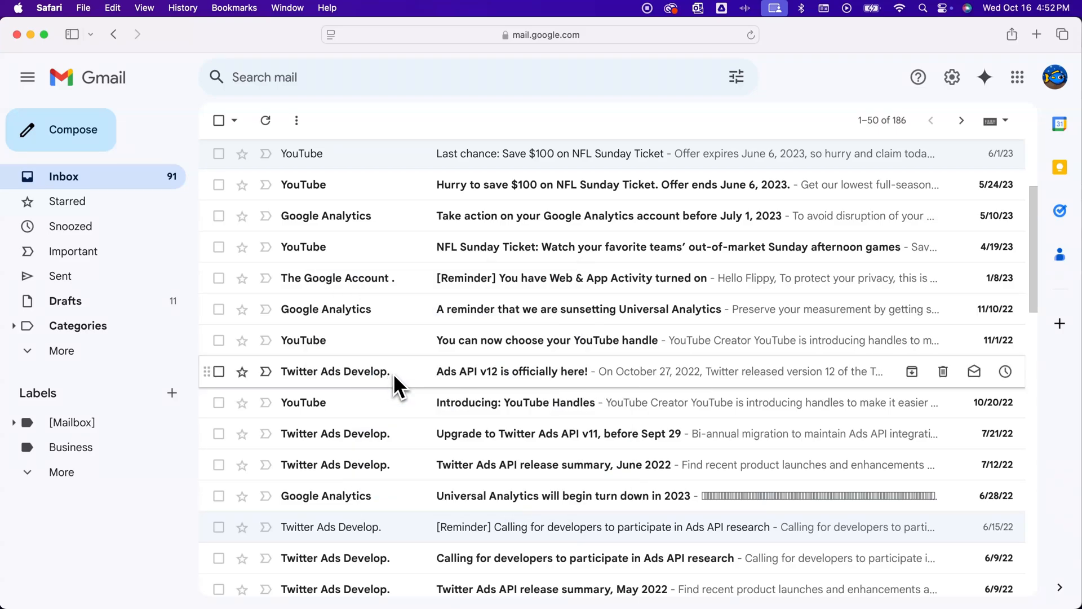
{"action": "left_click", "coordinate": [534, 371]}
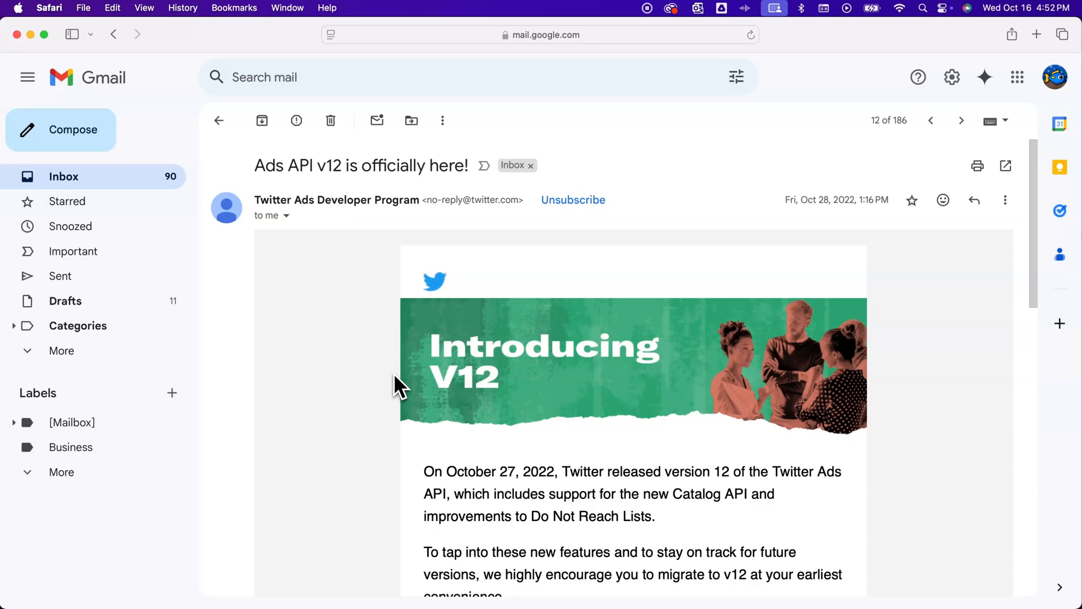
{"action": "mouse_move", "coordinate": [554, 209]}
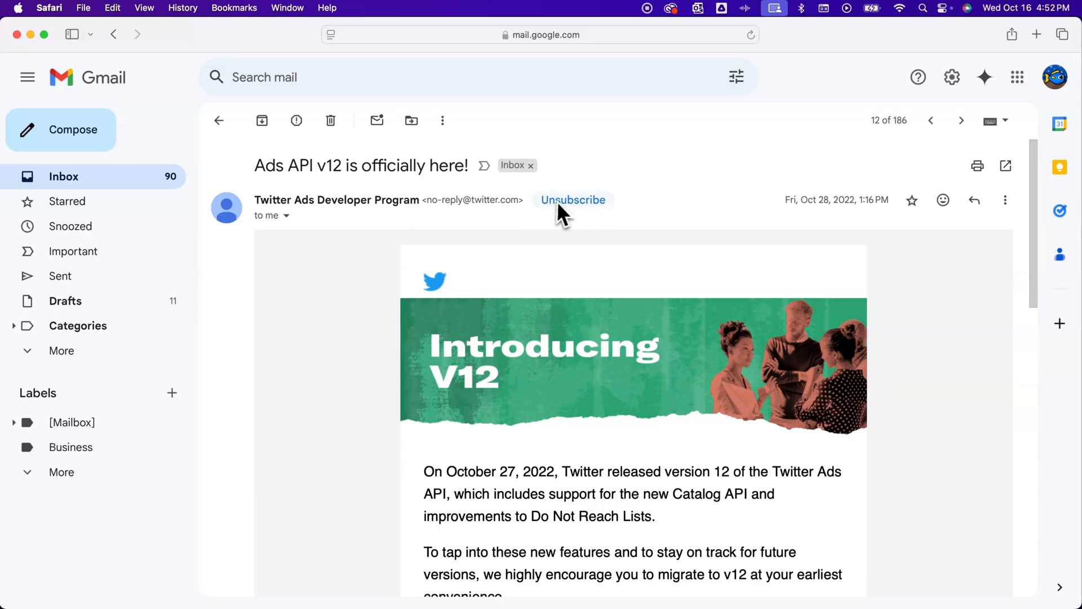
{"action": "mouse_move", "coordinate": [565, 214]}
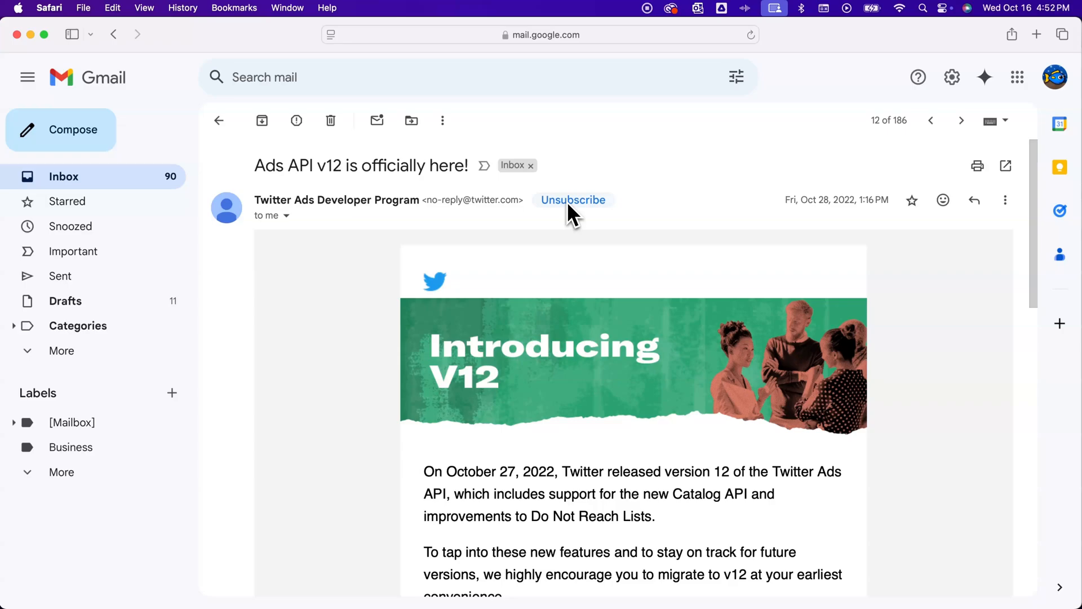
{"action": "left_click", "coordinate": [573, 200]}
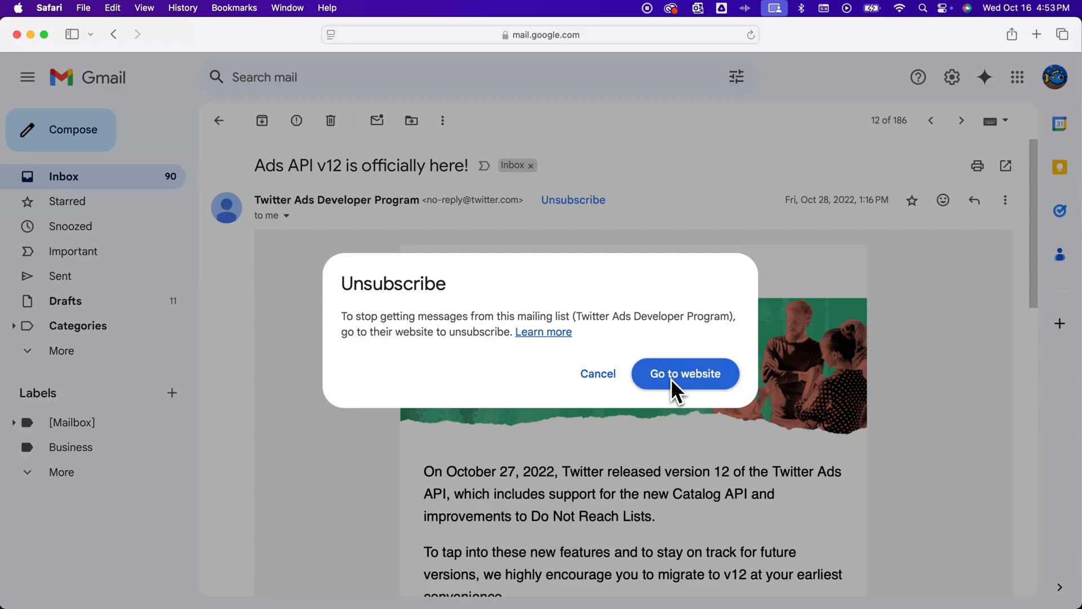
Go to the X Preference Center, tick 'Opt-out of all X emails' and submit.
{"action": "left_click", "coordinate": [685, 374]}
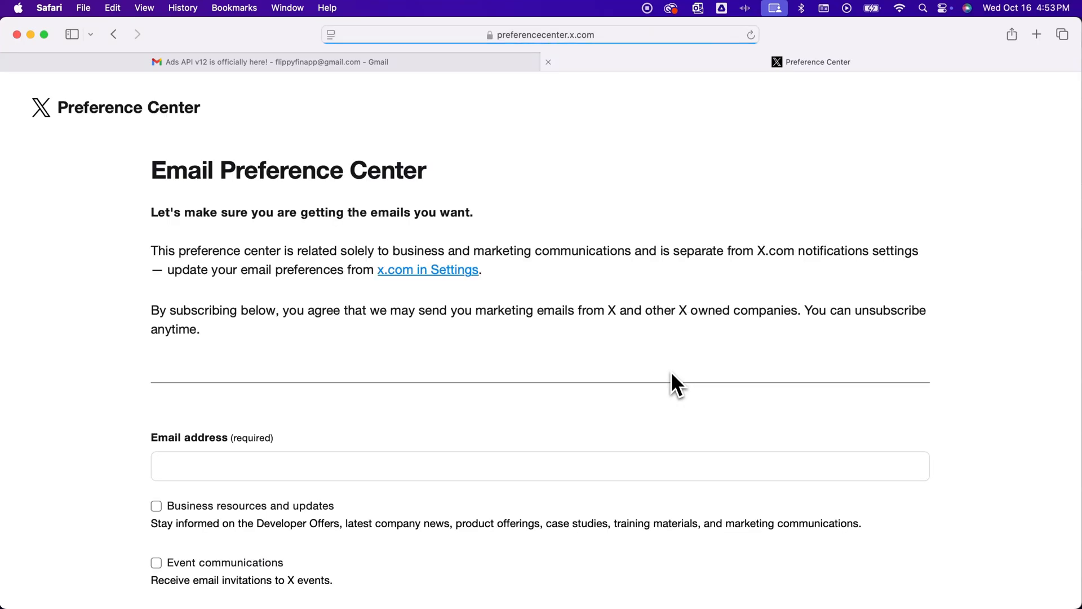
{"action": "mouse_move", "coordinate": [628, 350]}
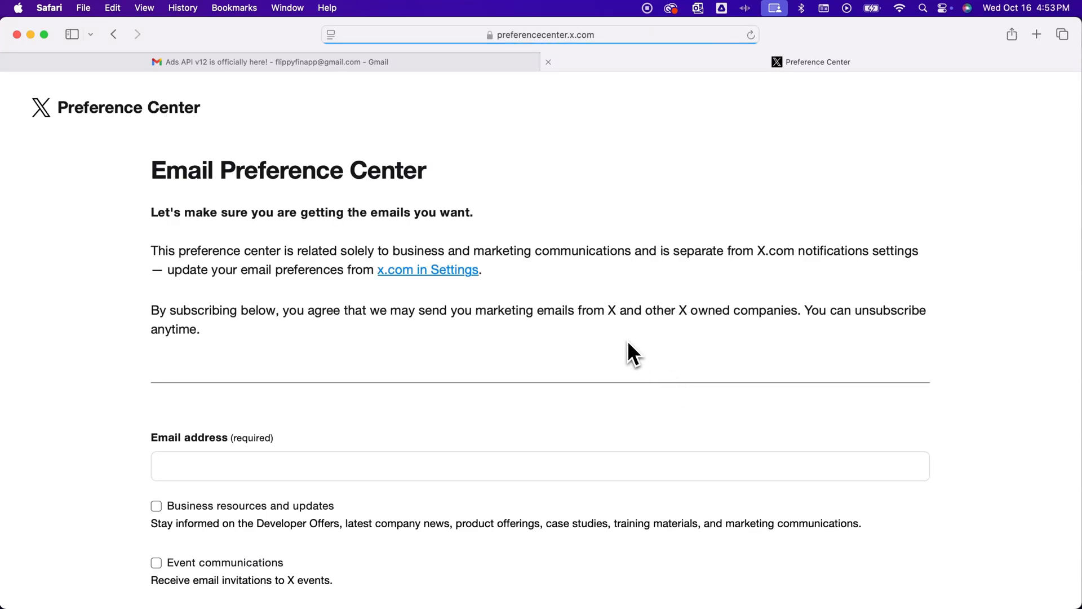
{"action": "scroll", "scroll_direction": "down", "scroll_amount": 3}
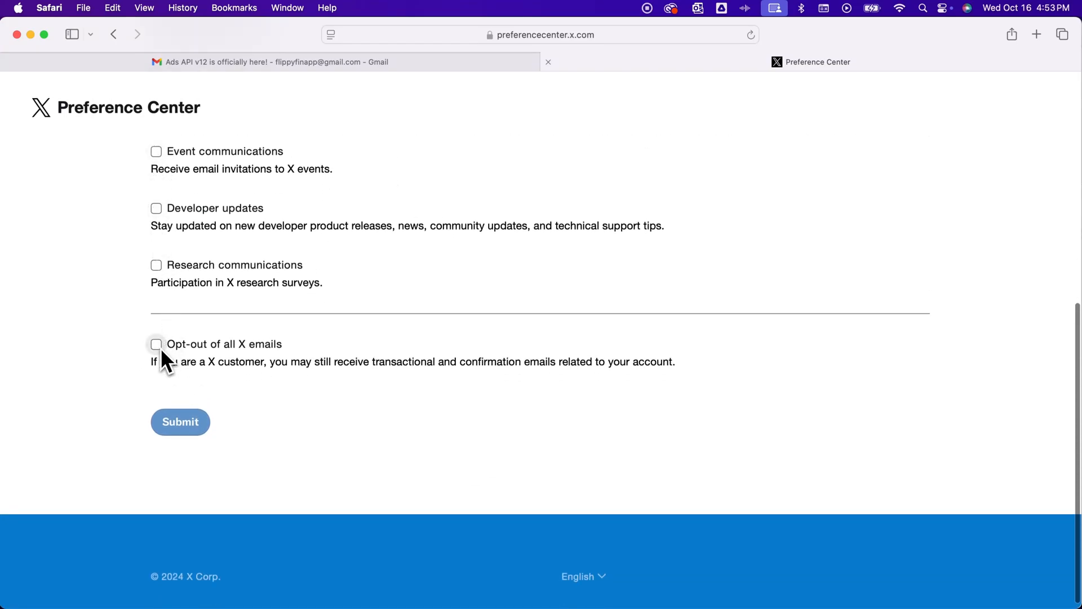
{"action": "mouse_move", "coordinate": [187, 372]}
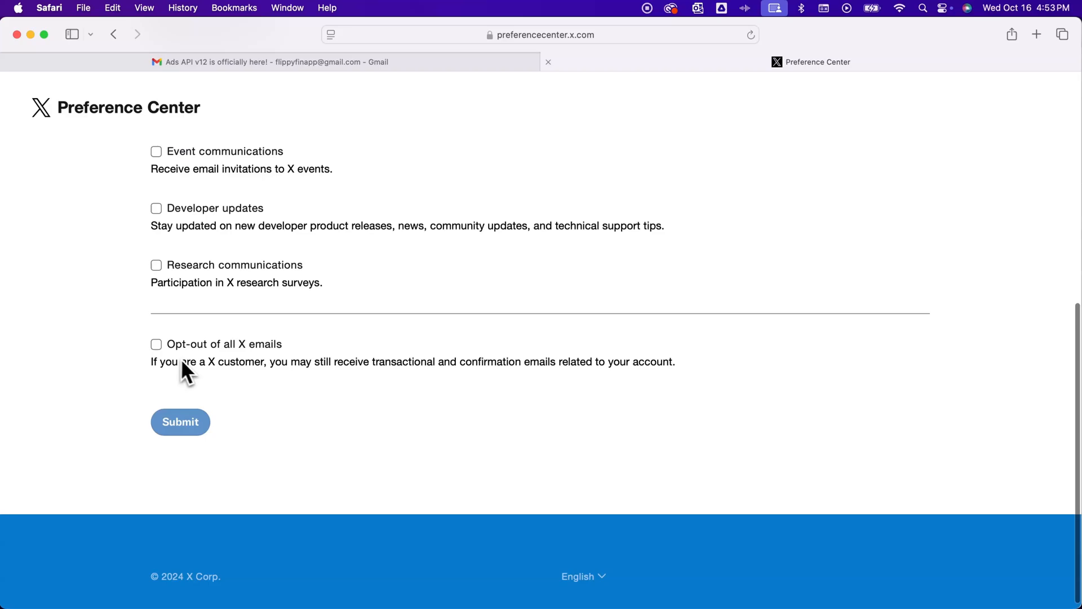
{"action": "left_click", "coordinate": [157, 344]}
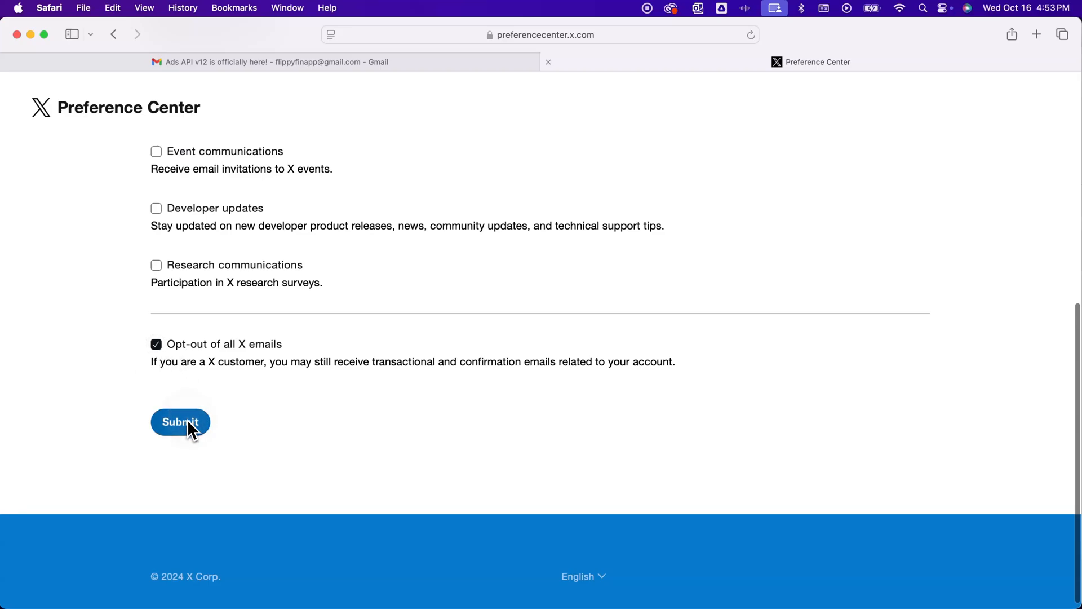
{"action": "left_click", "coordinate": [180, 422]}
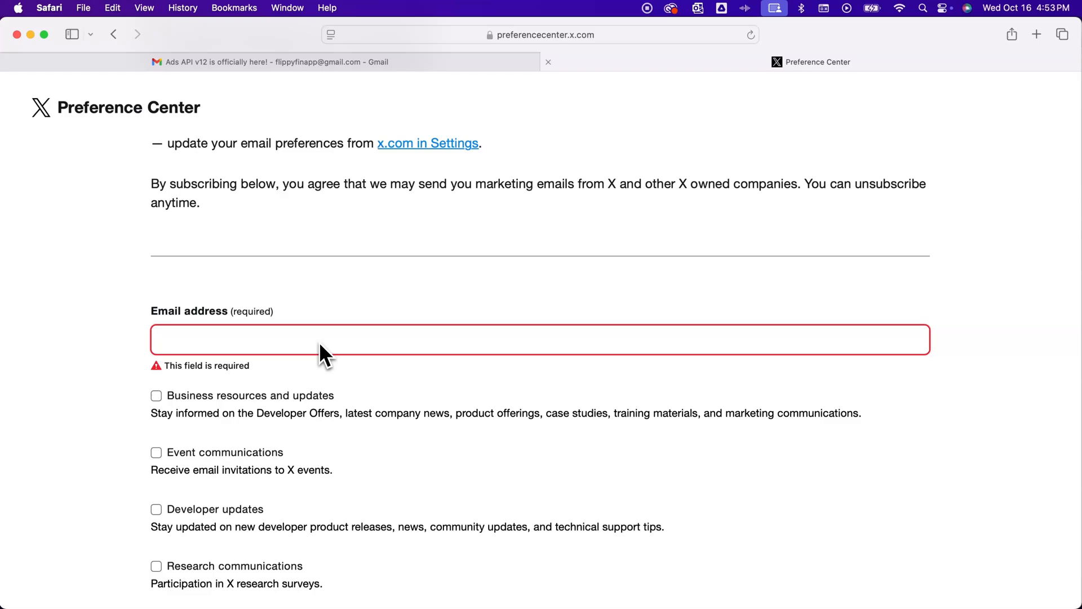
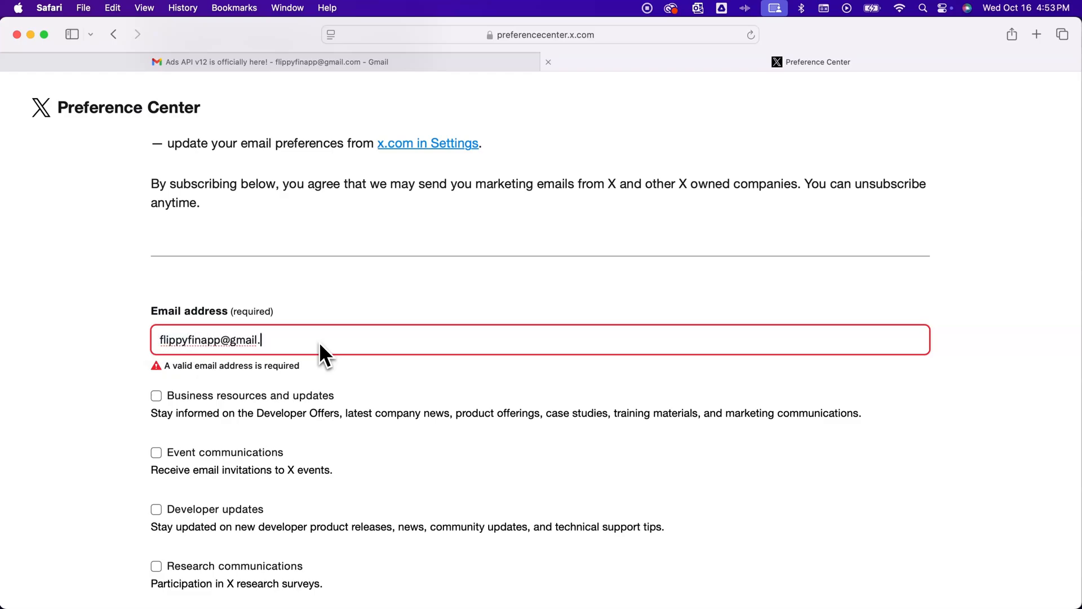
{"action": "left_click", "coordinate": [180, 405]}
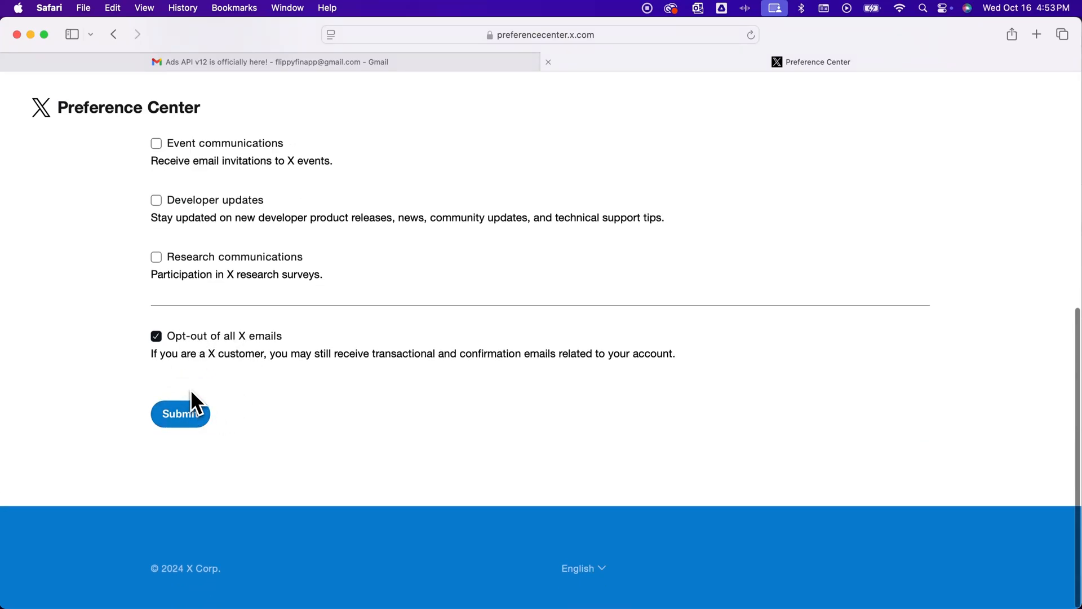
{"action": "left_click", "coordinate": [181, 414]}
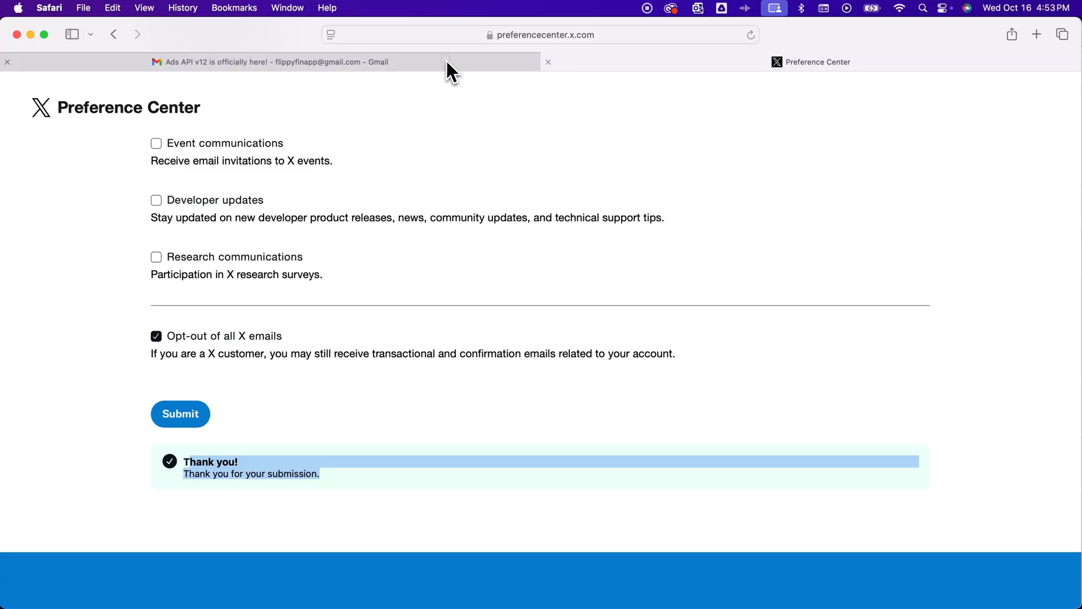
{"action": "left_click", "coordinate": [269, 62]}
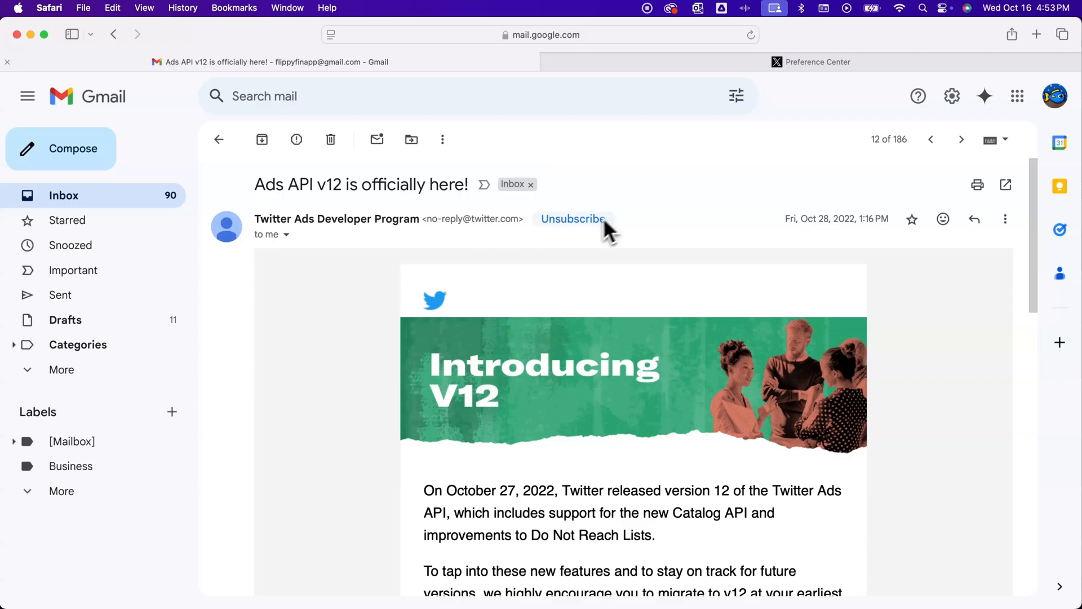
{"action": "mouse_move", "coordinate": [646, 206]}
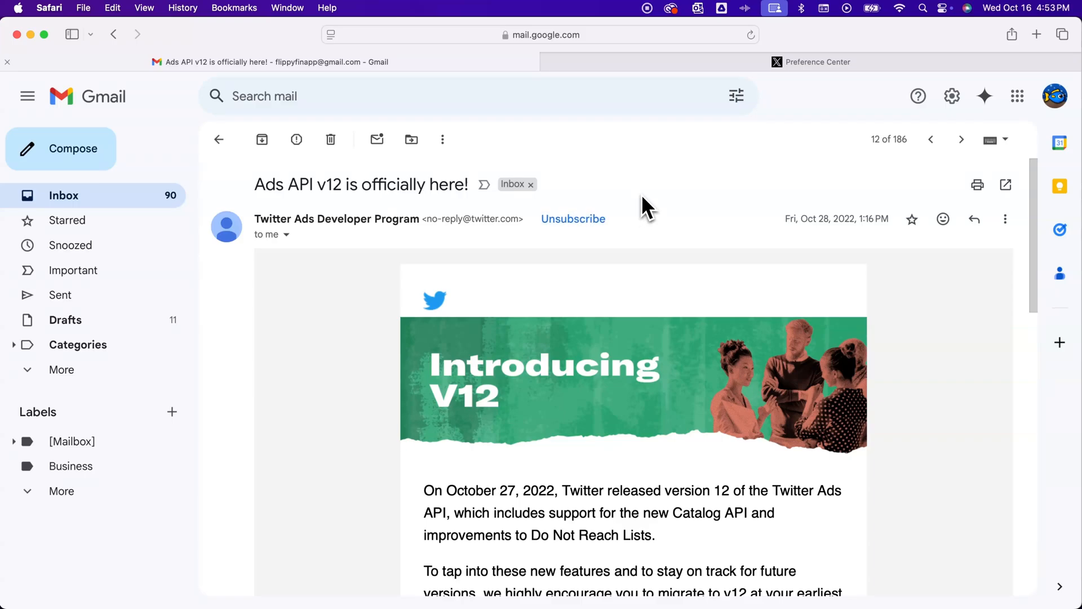
{"action": "mouse_move", "coordinate": [628, 269]}
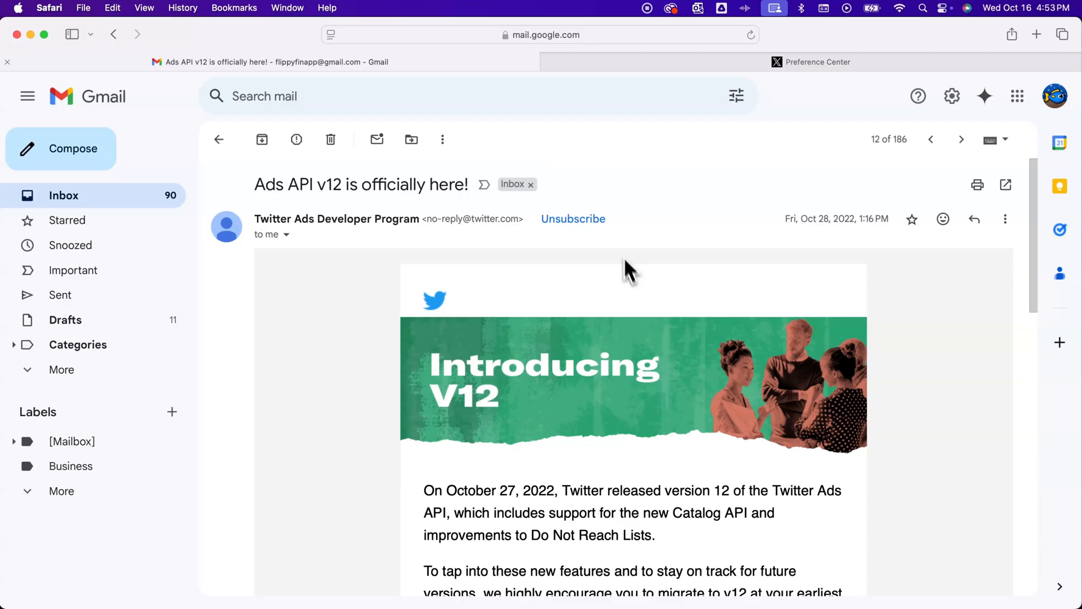
Scroll the Ads API v12 email down to its footer.
{"action": "scroll", "scroll_direction": "down", "scroll_amount": 3}
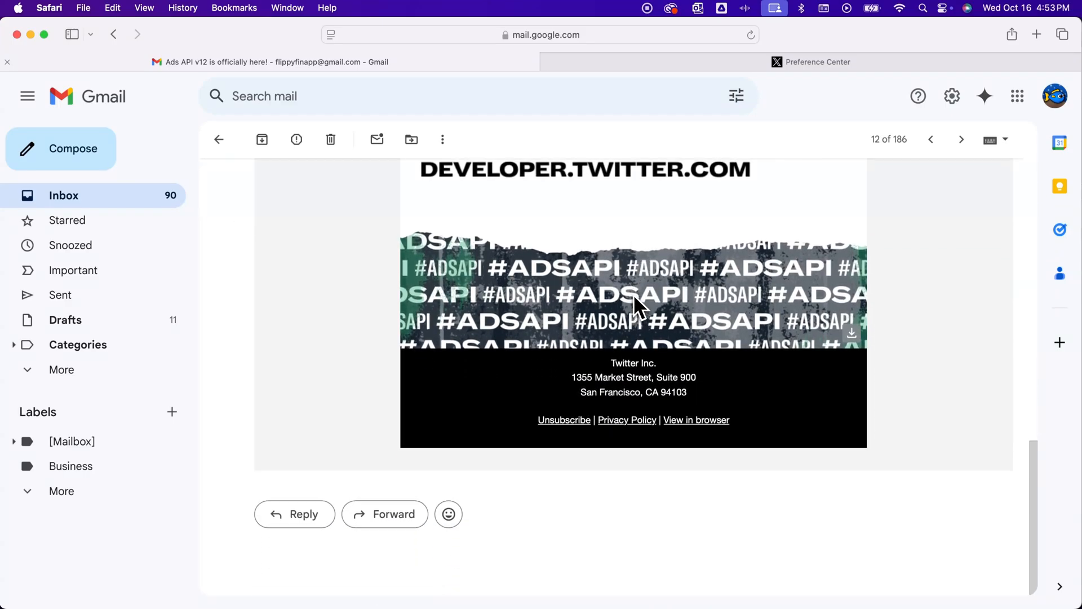